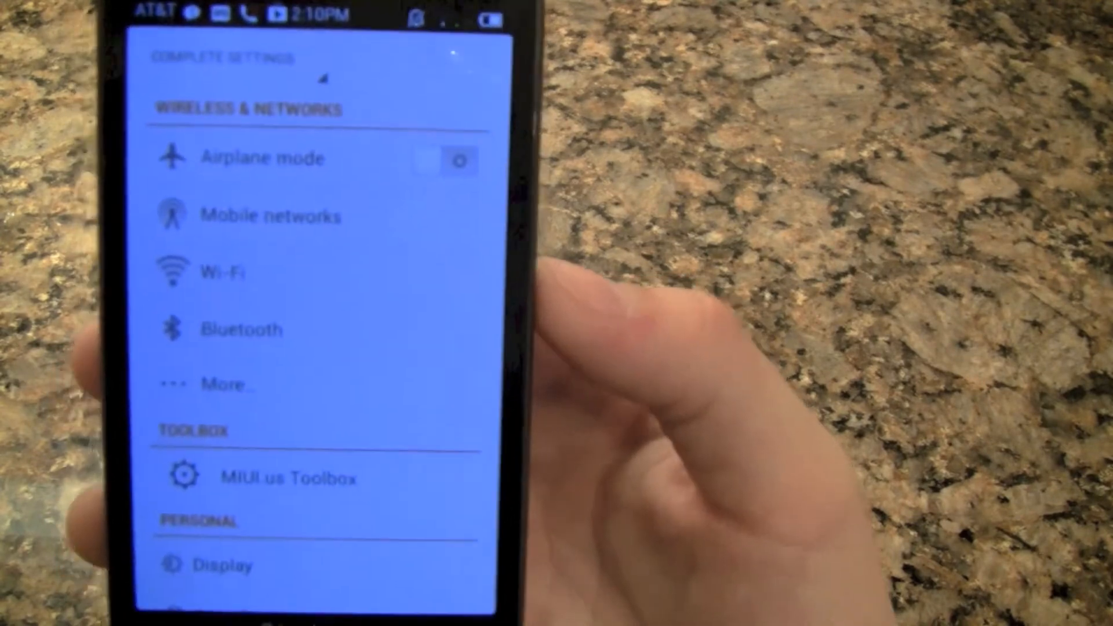
left_click(227, 384)
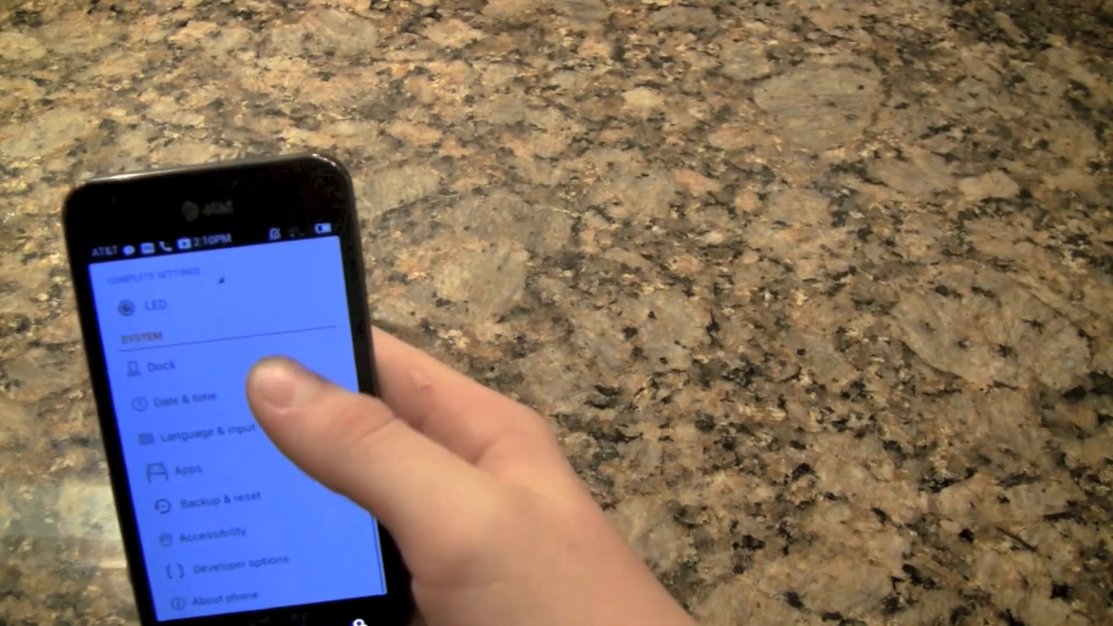
scroll("down", 3)
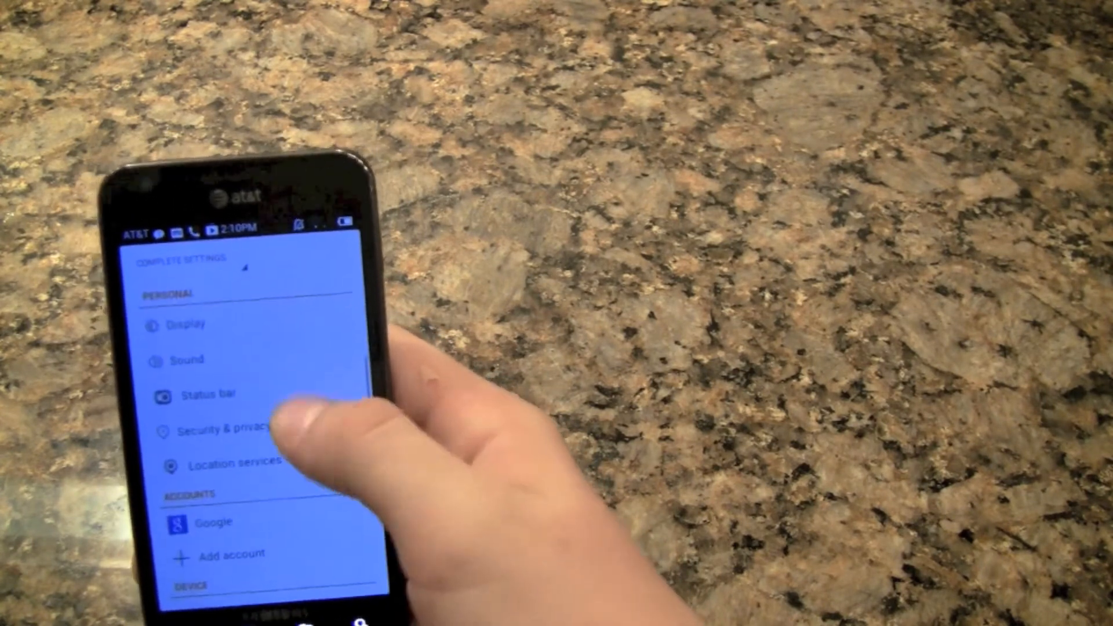